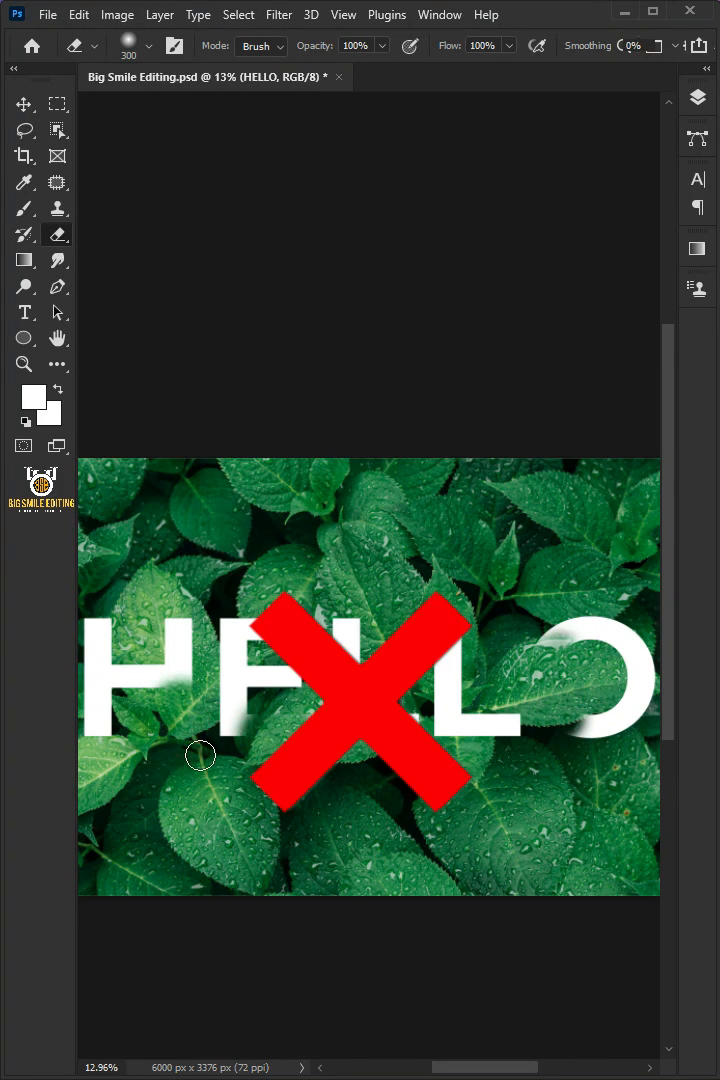
# Switch to Big Smile Editing.jpg and pick the Horizontal Type Tool in Montserrat Bold
pyautogui.rightClick(24, 312)
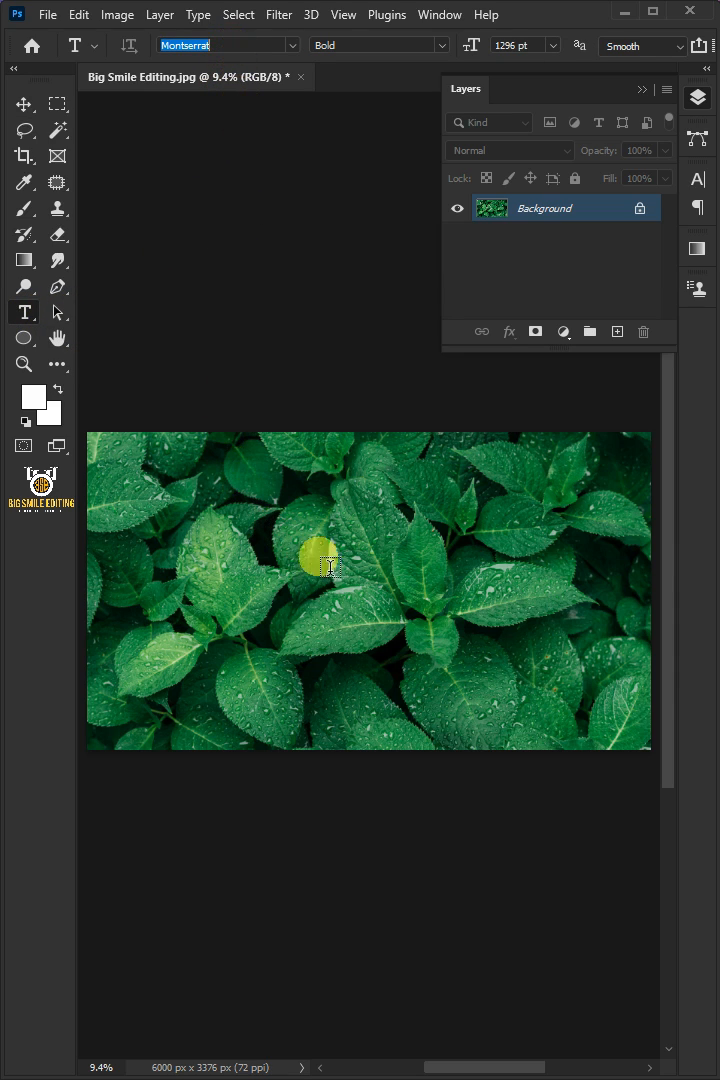
# Type HELLO, commit the text, and move it down to the photo's middle
pyautogui.write('HELLO')
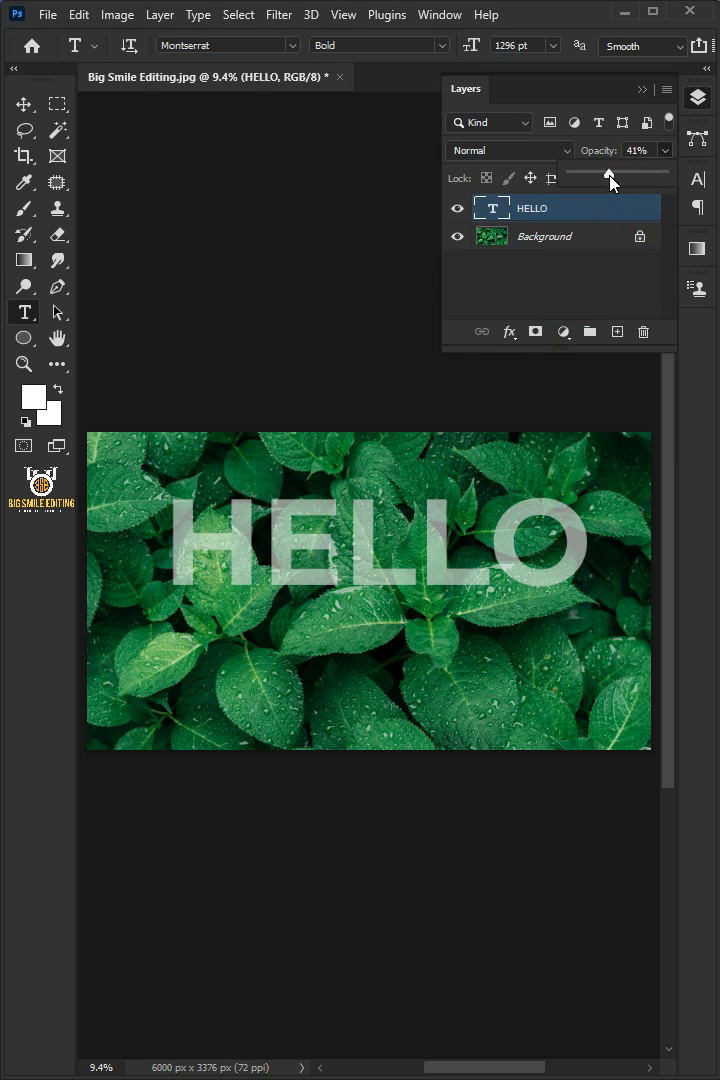
pyautogui.click(24, 104)
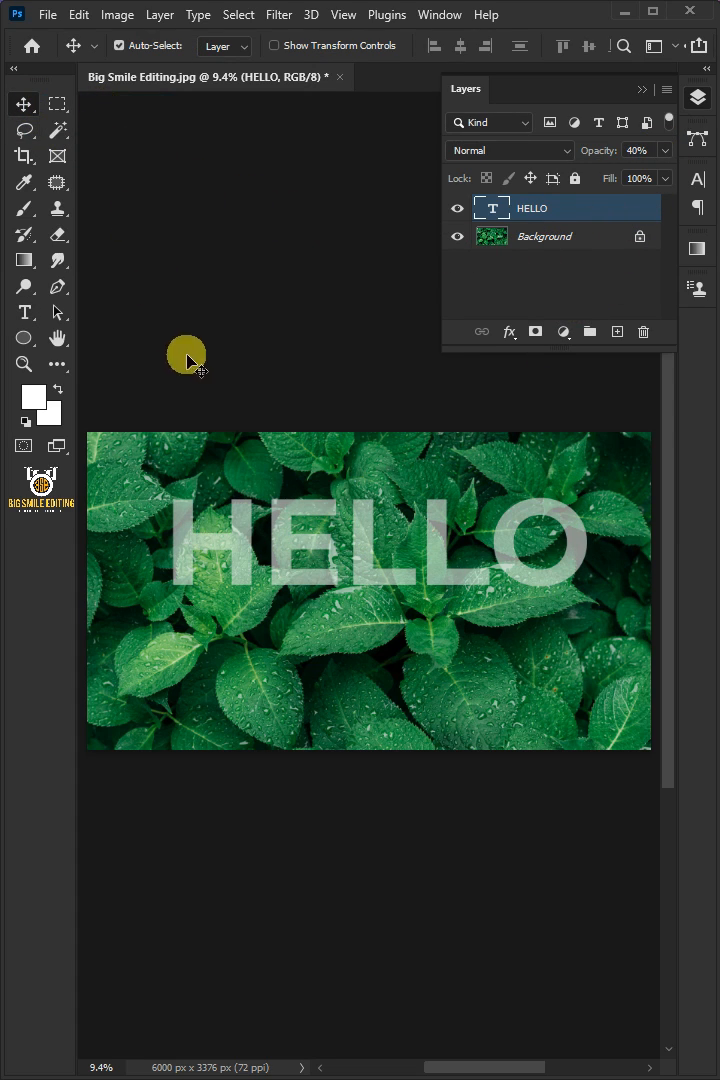
pyautogui.moveTo(186, 358); pyautogui.dragTo(367, 610)
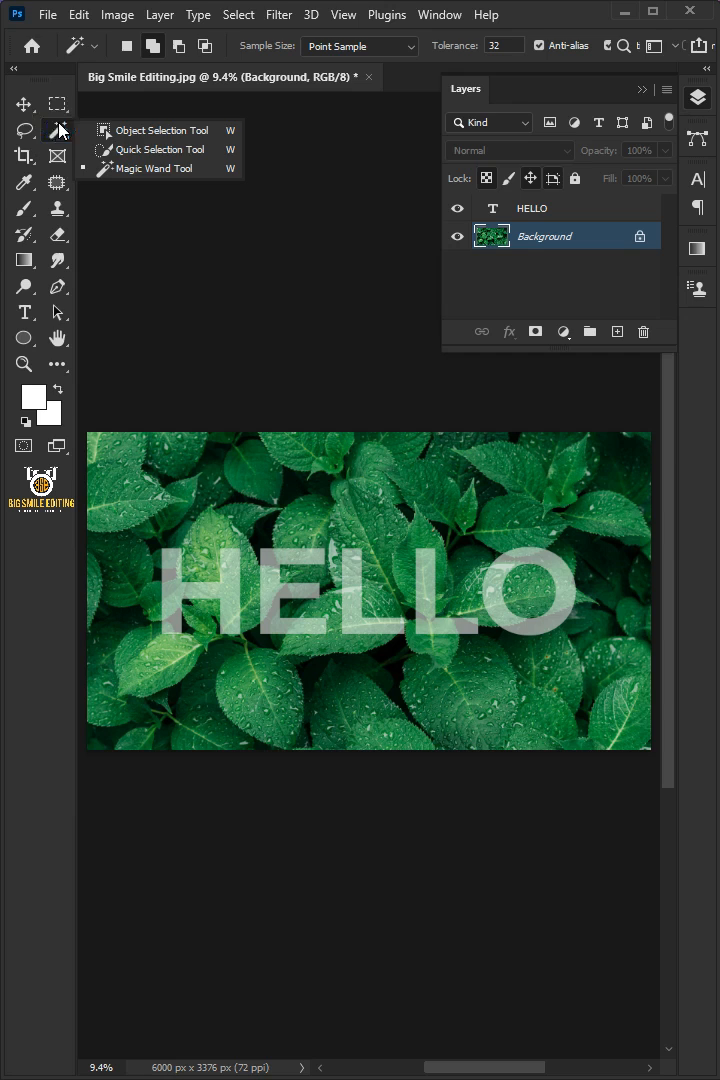
# Outline the leaf crossing the L and O using Object Selection in Add mode
pyautogui.click(163, 130)
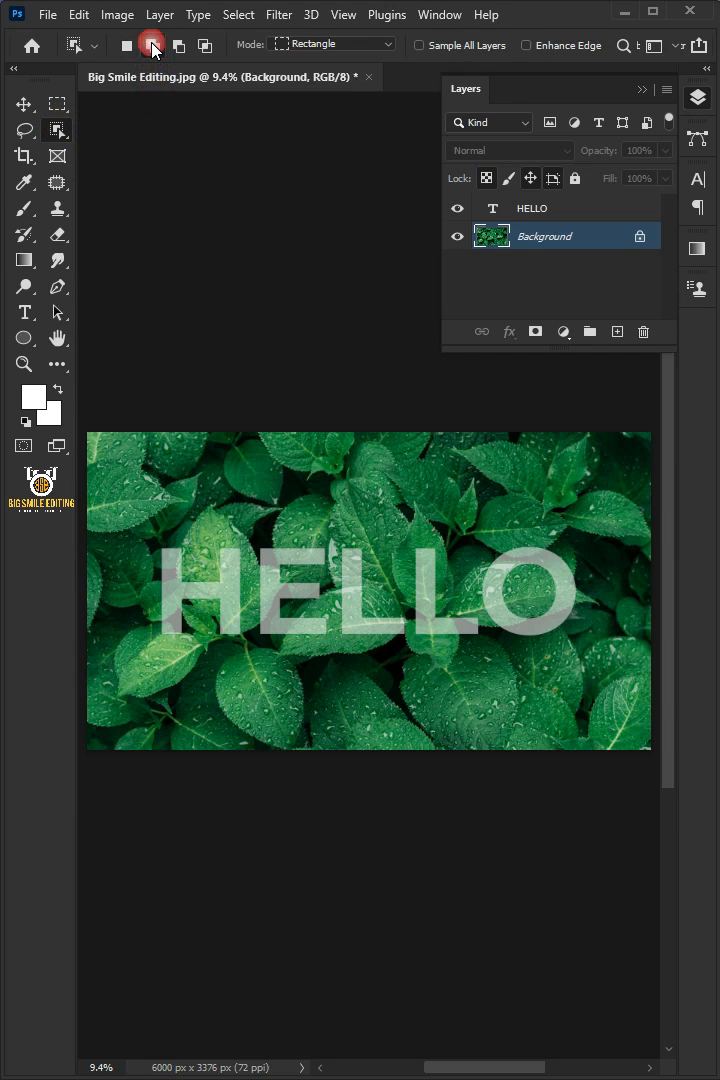
pyautogui.click(152, 48)
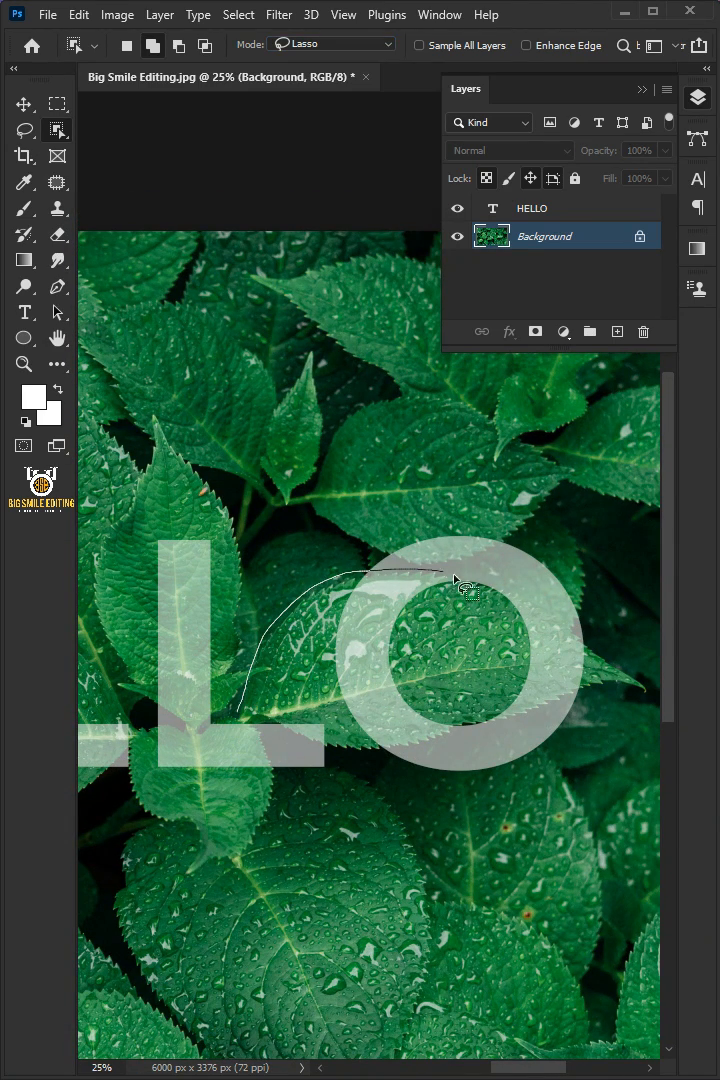
pyautogui.moveTo(465, 580); pyautogui.dragTo(238, 713)
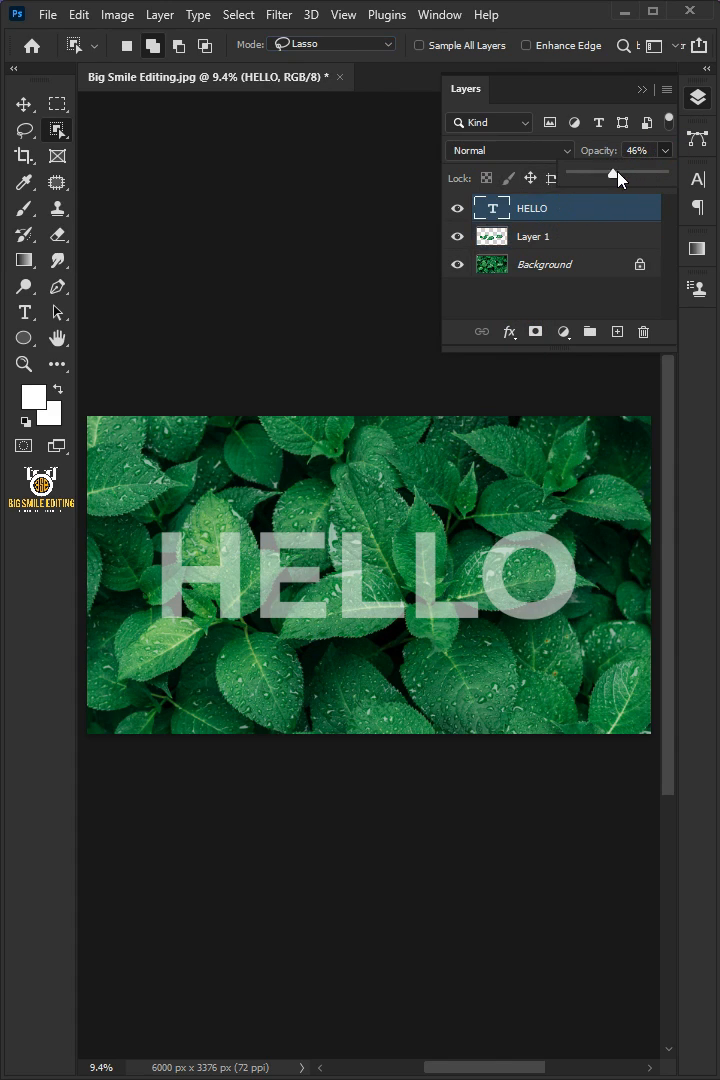
# Restore the HELLO text layer to 100% opacity
pyautogui.click(533, 236)
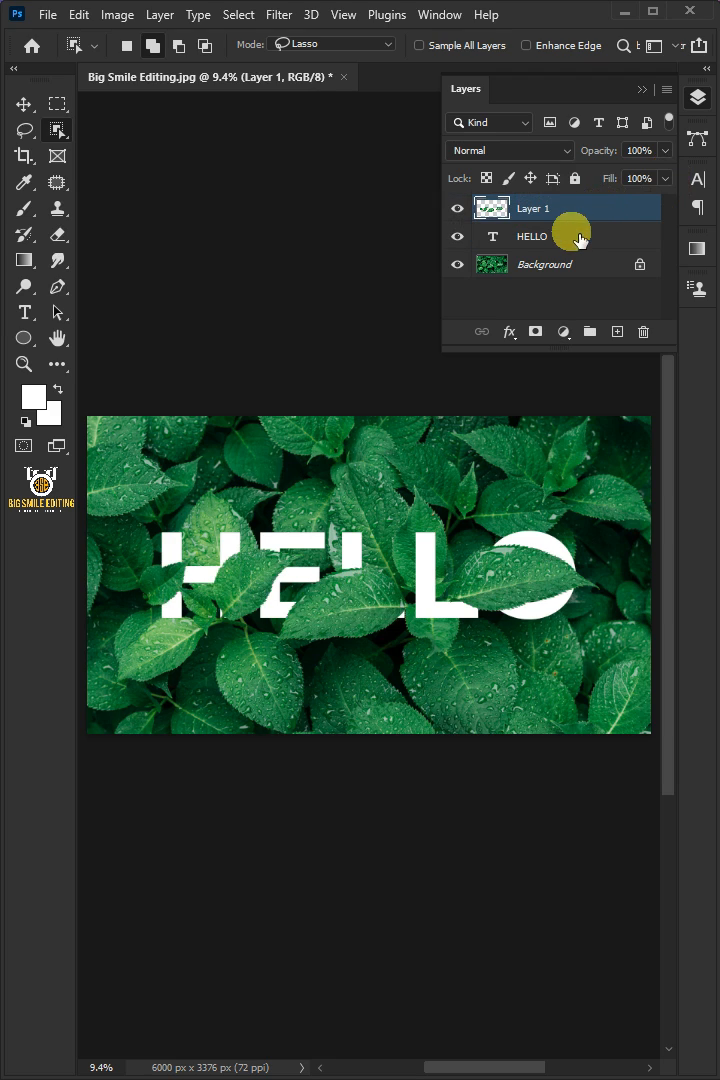
# Mask Layer 1 and paint black inside the HELLO selection to uncover the L
pyautogui.click(535, 331)
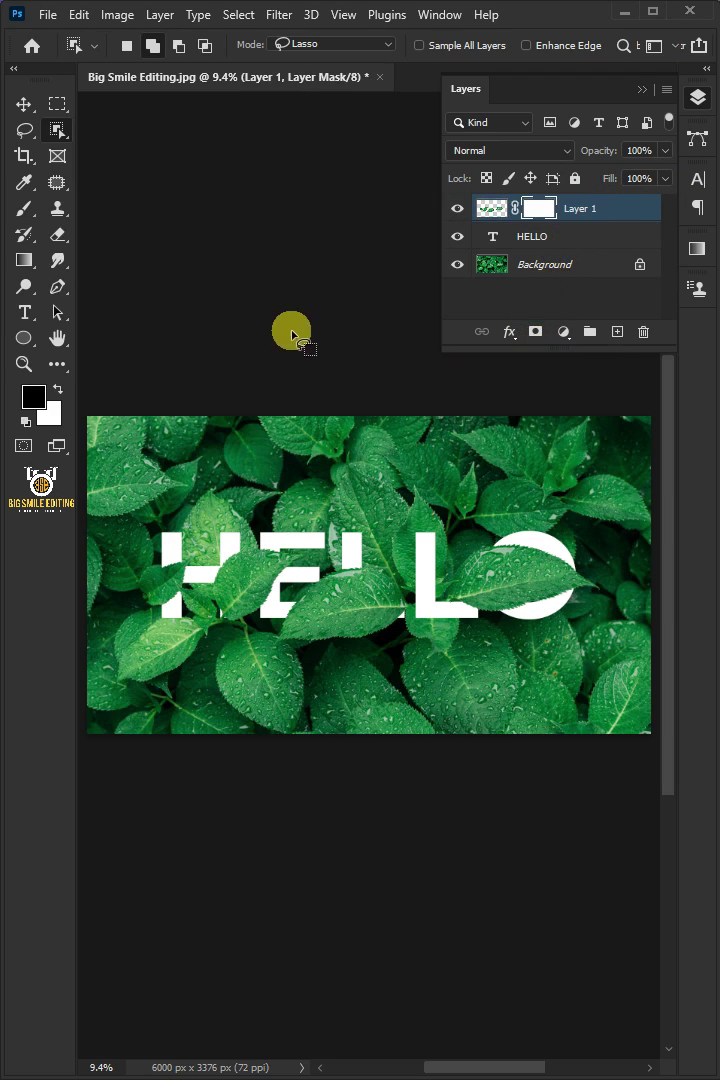
pyautogui.click(147, 46)
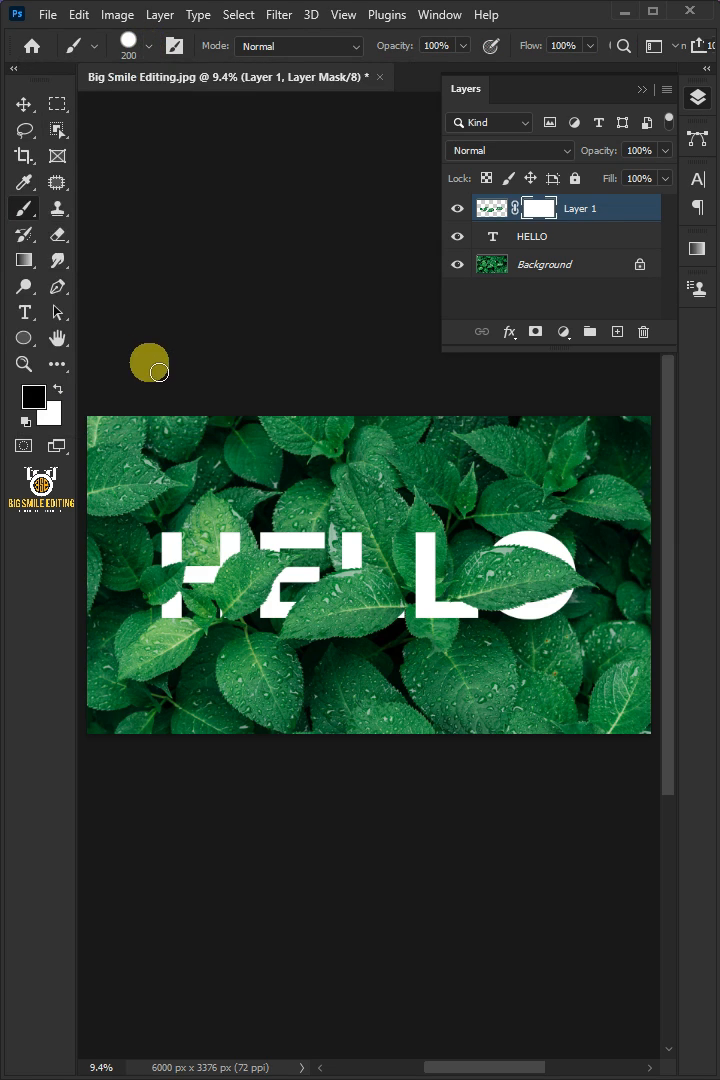
pyautogui.click(33, 394)
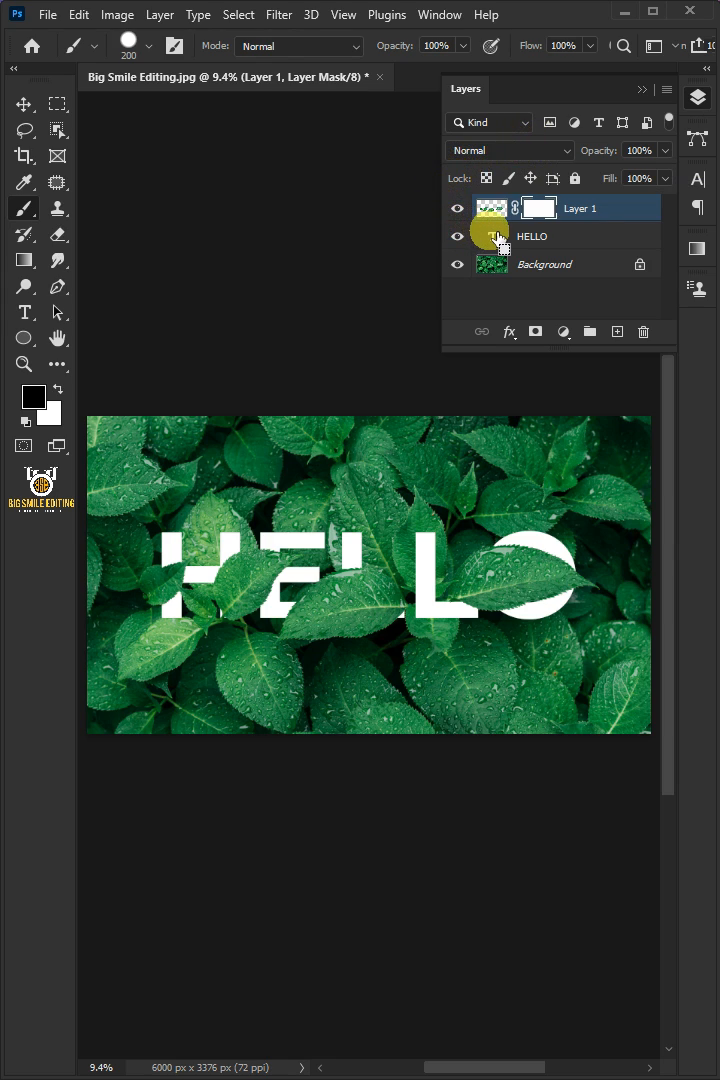
pyautogui.click(492, 236)
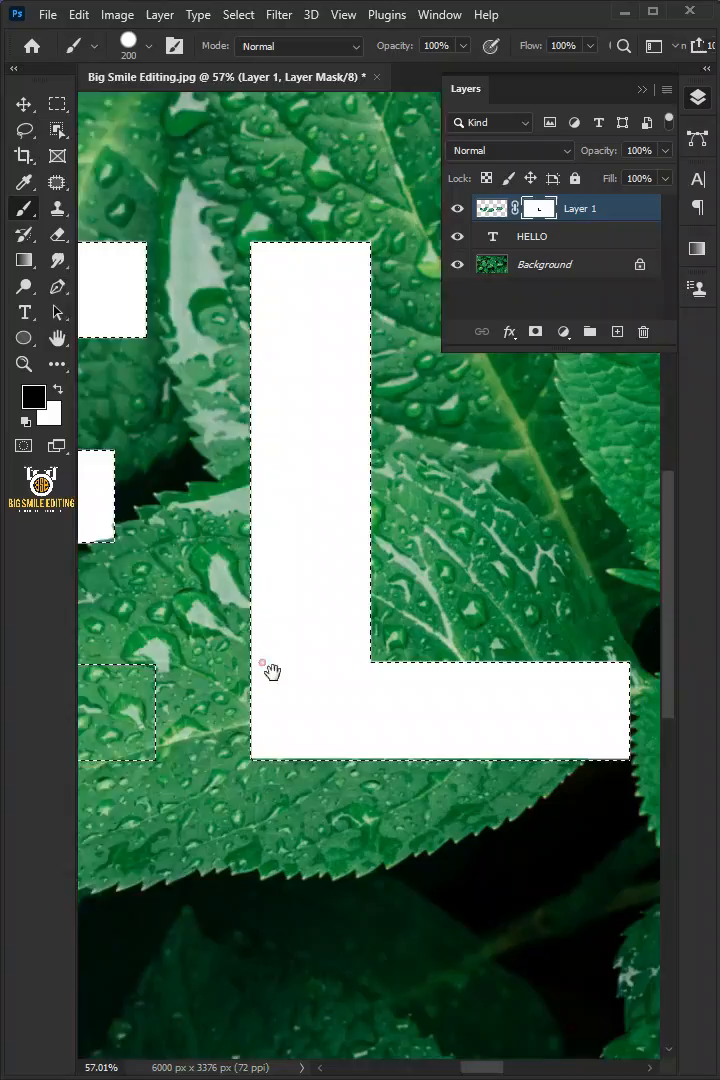
pyautogui.moveTo(270, 670); pyautogui.dragTo(440, 905)
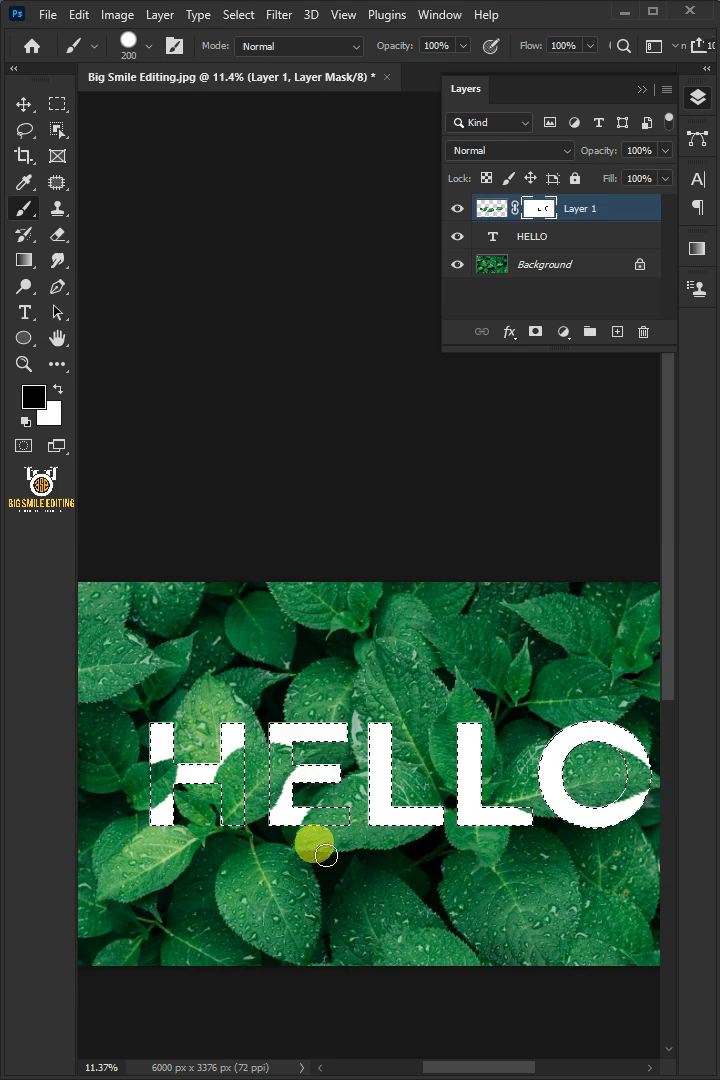
pyautogui.click(240, 14)
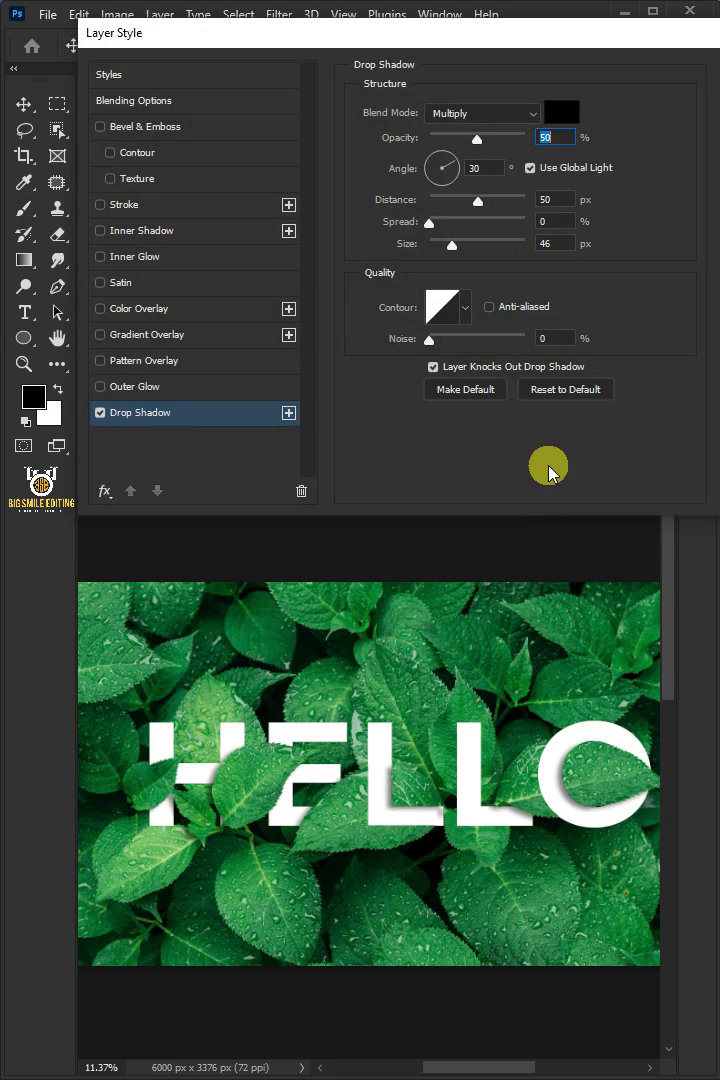
pyautogui.moveTo(480, 130)
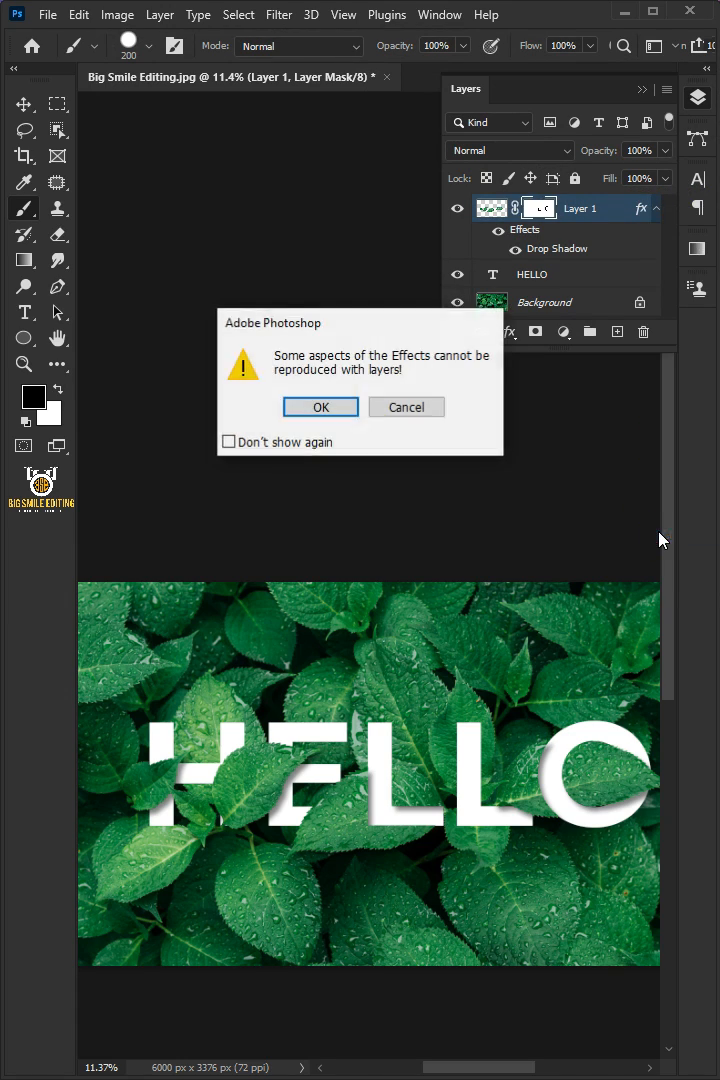
# Confirm the warning to create the shadow layer, then select Layer 1's Drop Shadow
pyautogui.click(320, 407)
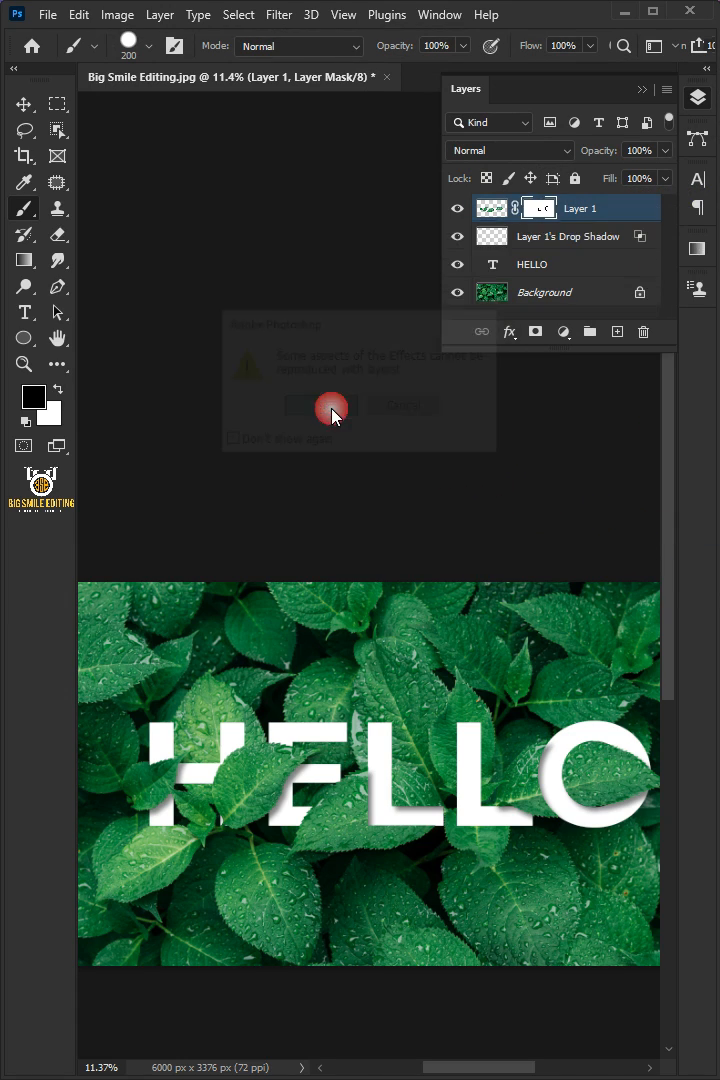
pyautogui.click(318, 406)
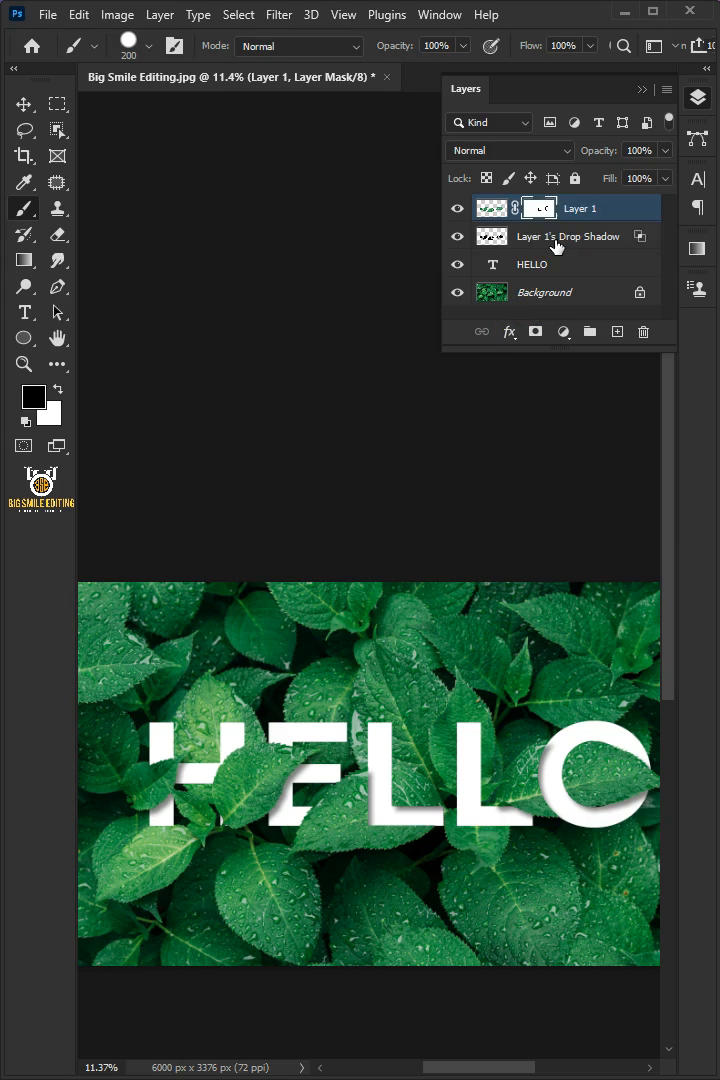
pyautogui.click(568, 236)
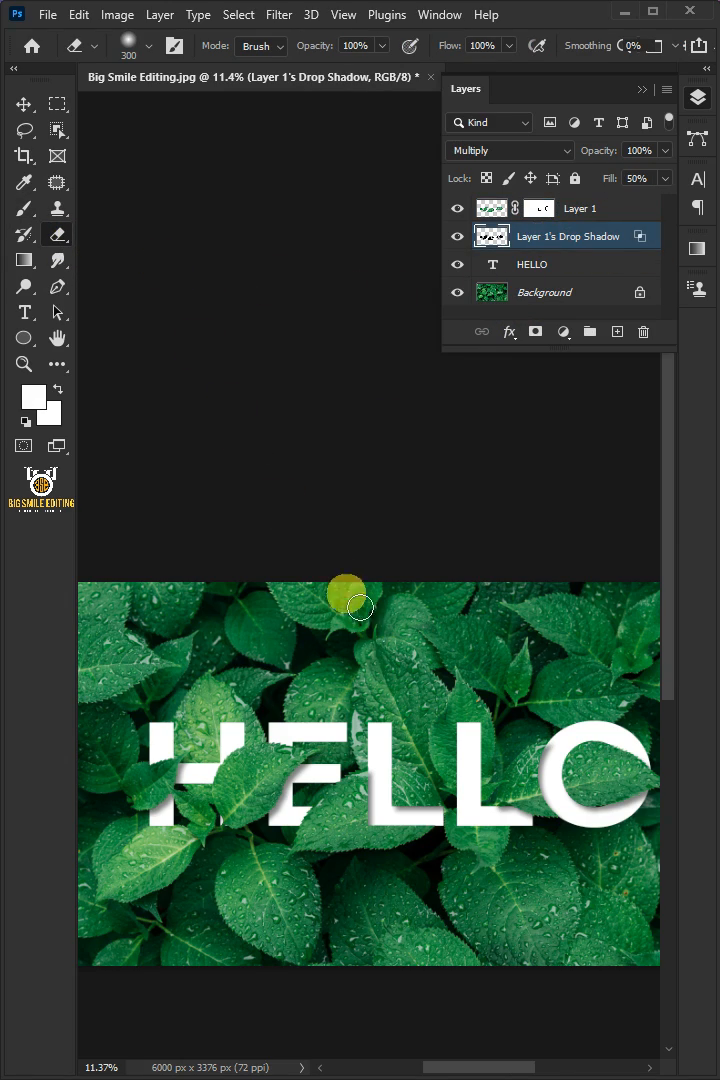